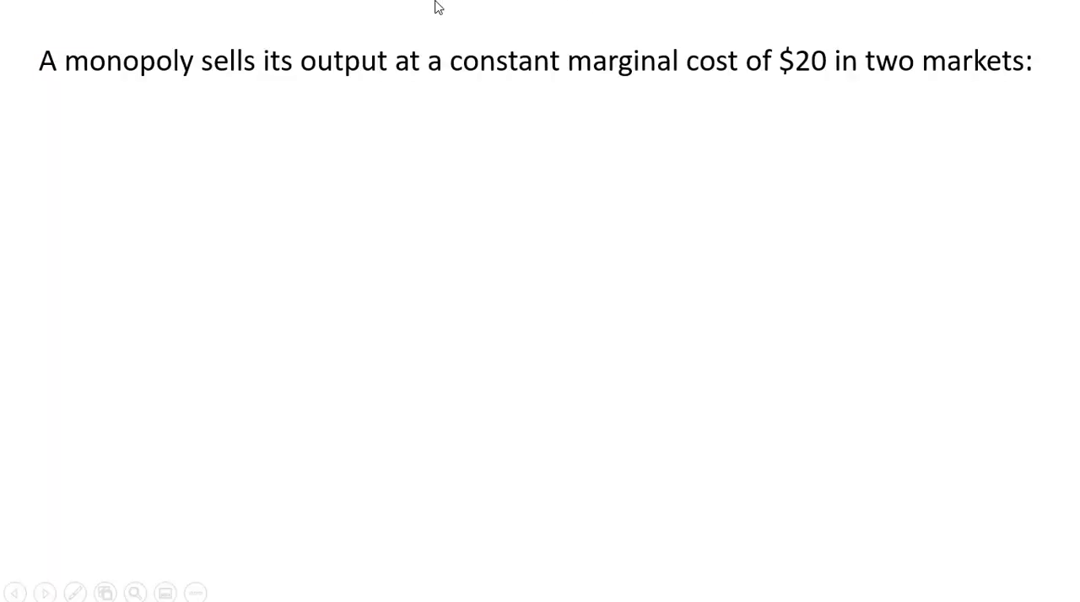
mouse_move(587, 94)
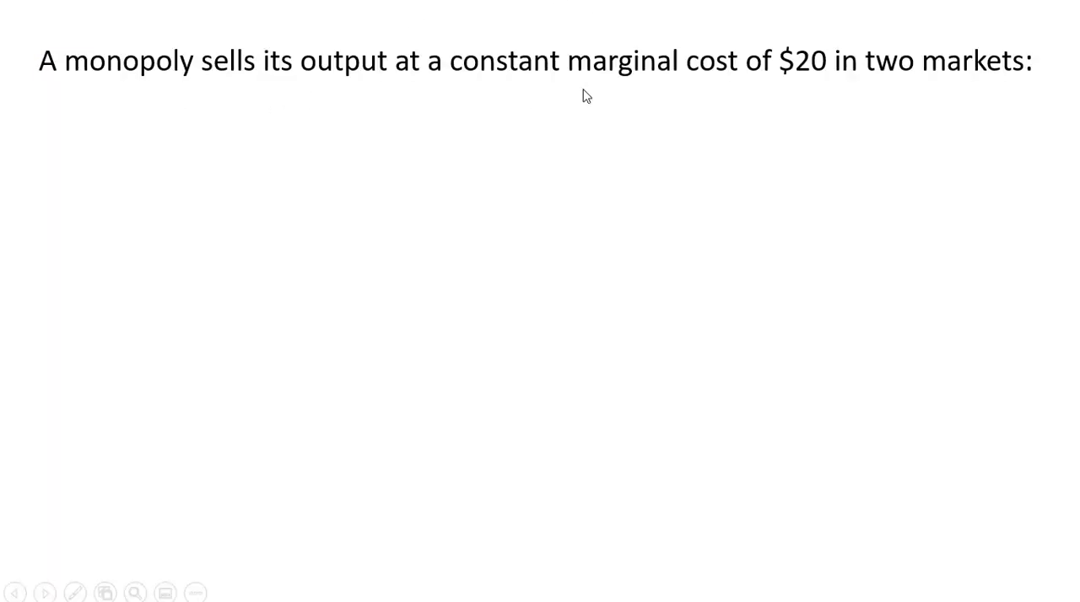
mouse_move(906, 95)
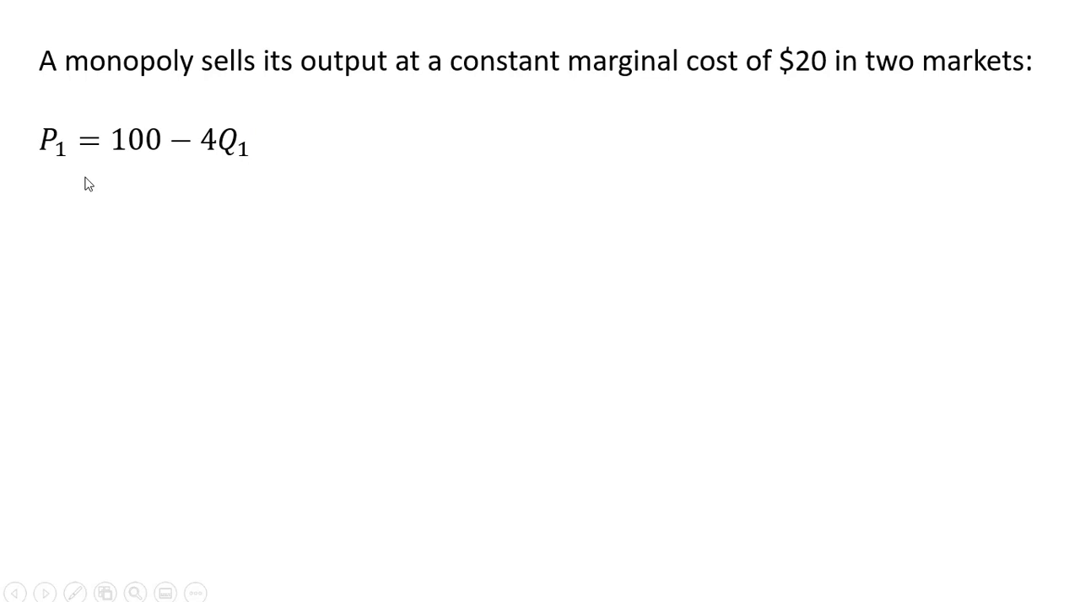
mouse_move(168, 253)
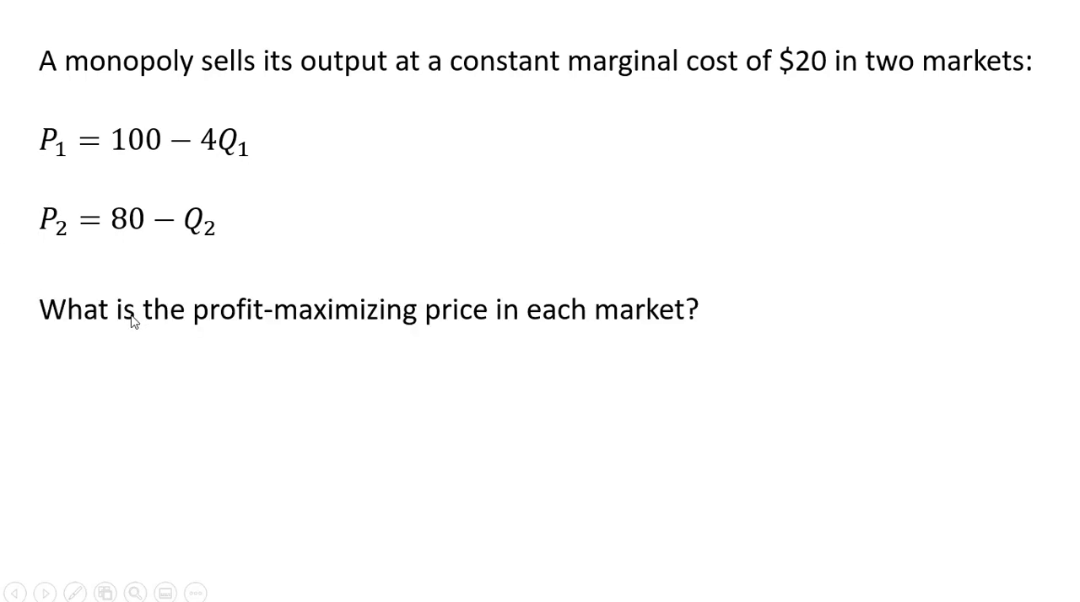
mouse_move(479, 336)
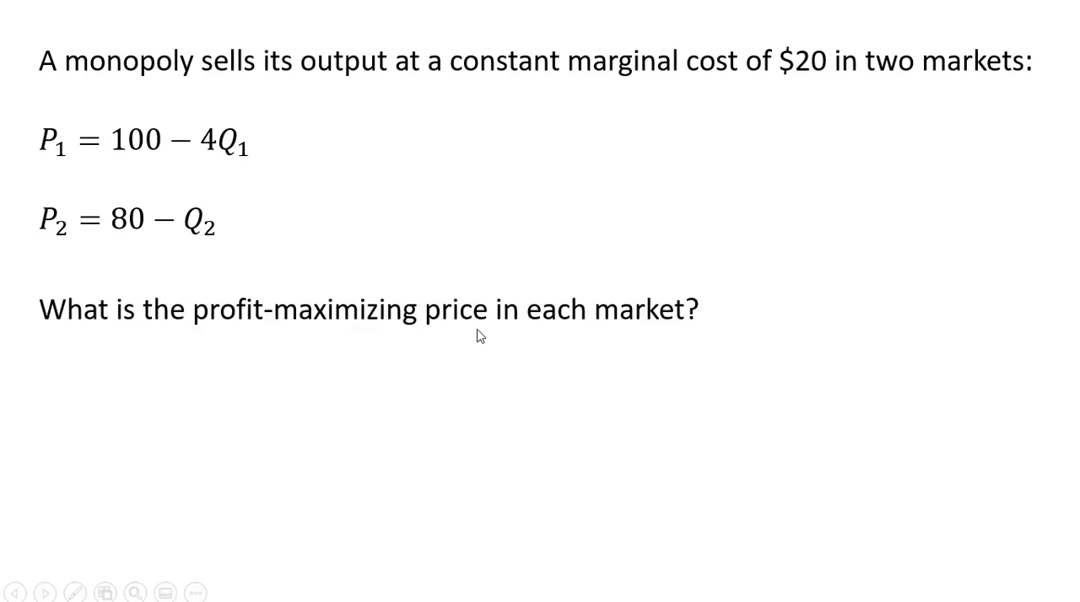
mouse_move(131, 368)
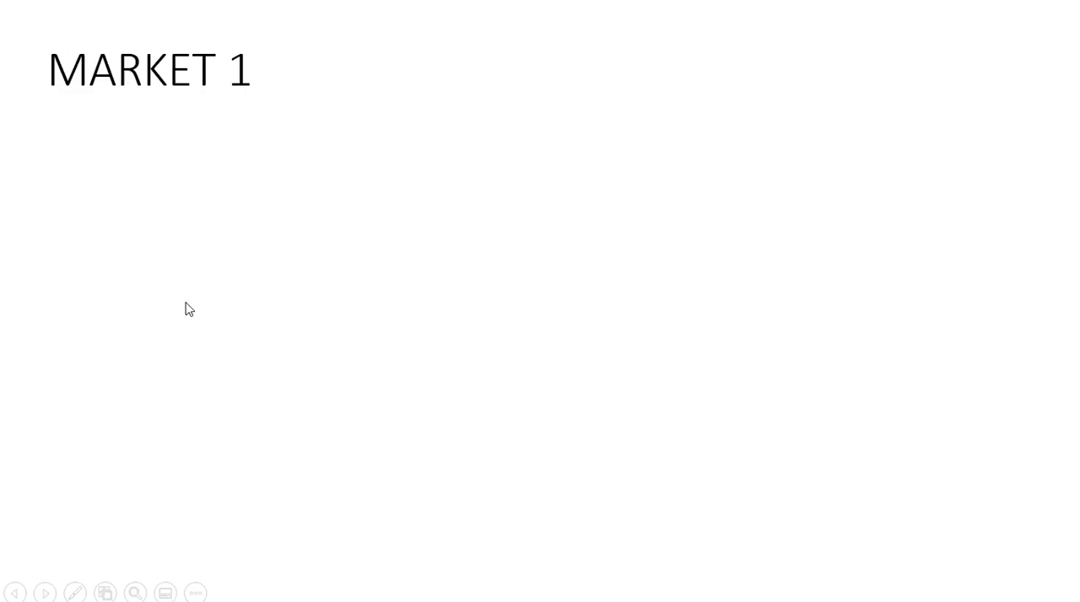
mouse_move(189, 165)
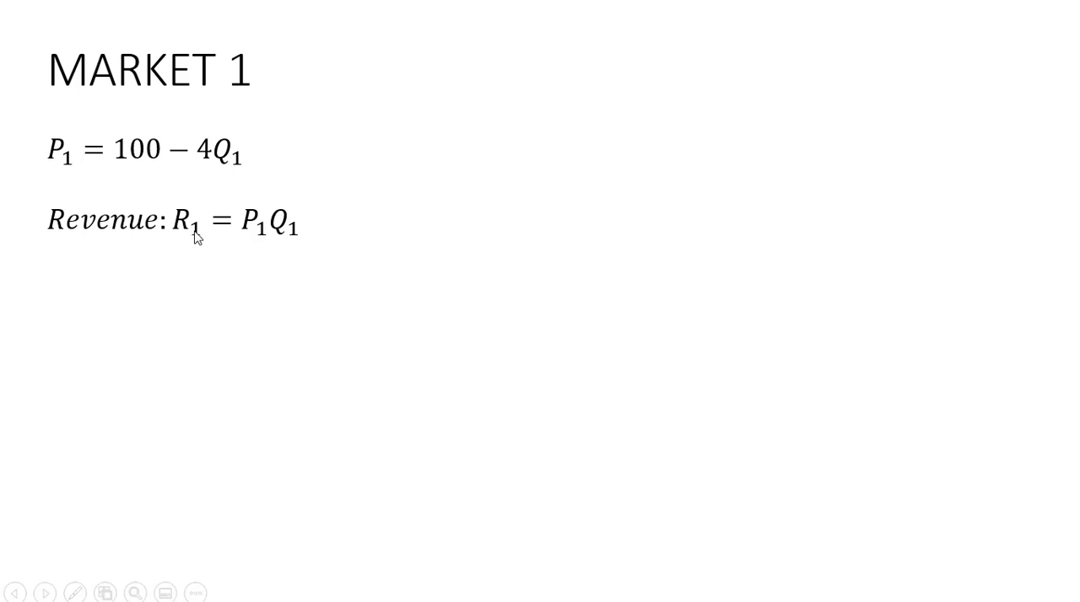
mouse_move(240, 253)
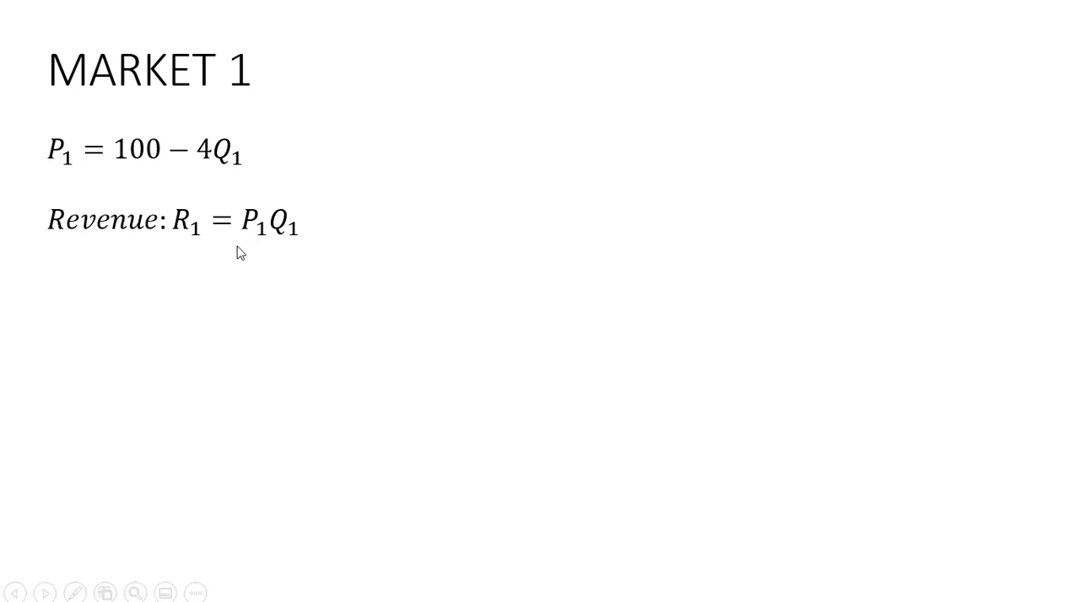
mouse_move(262, 243)
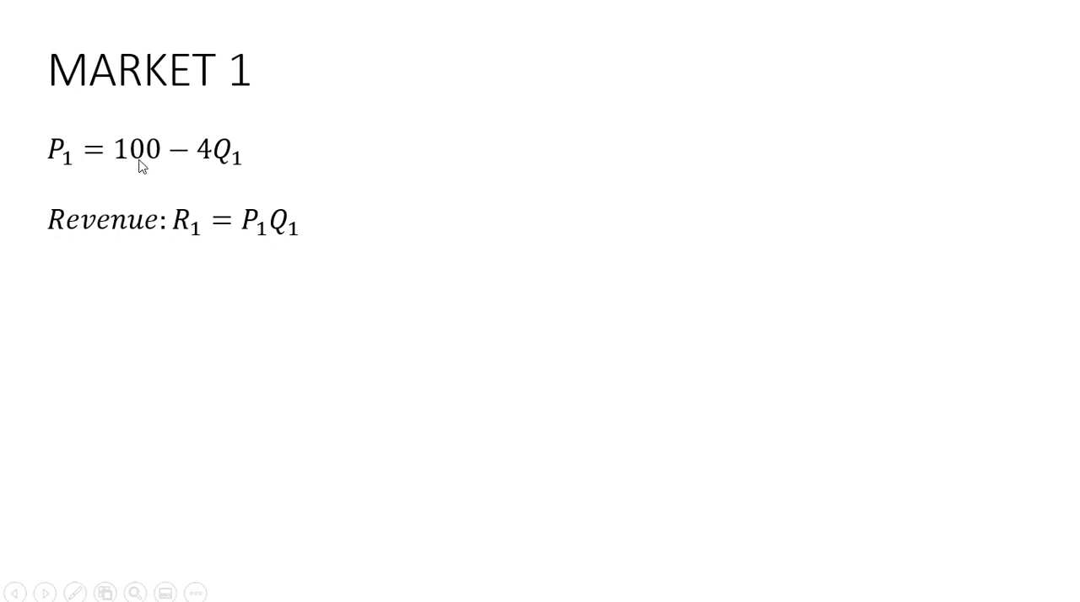
mouse_move(273, 270)
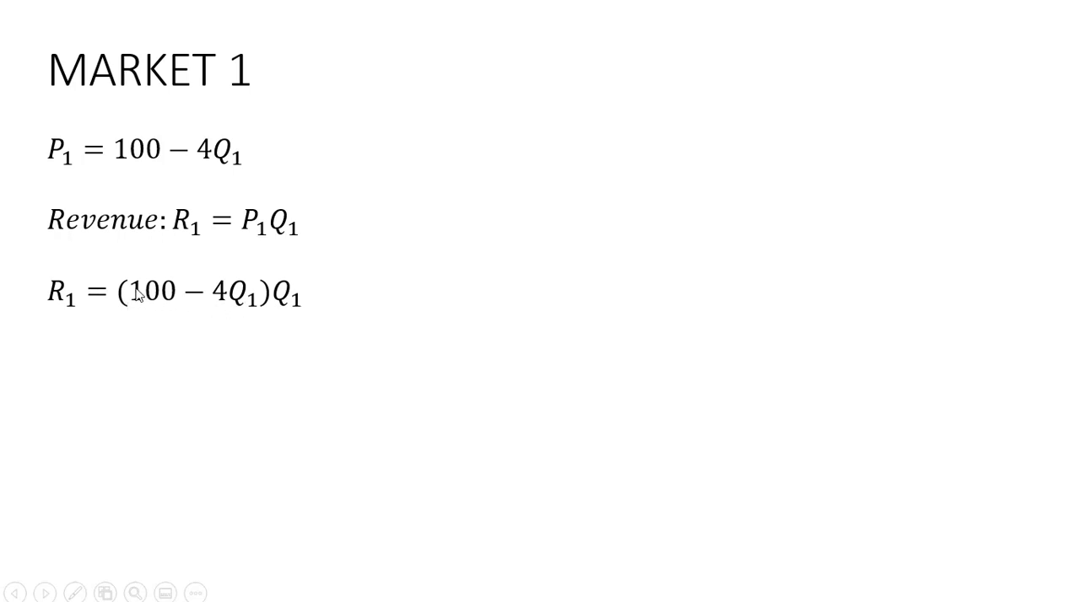
mouse_move(302, 314)
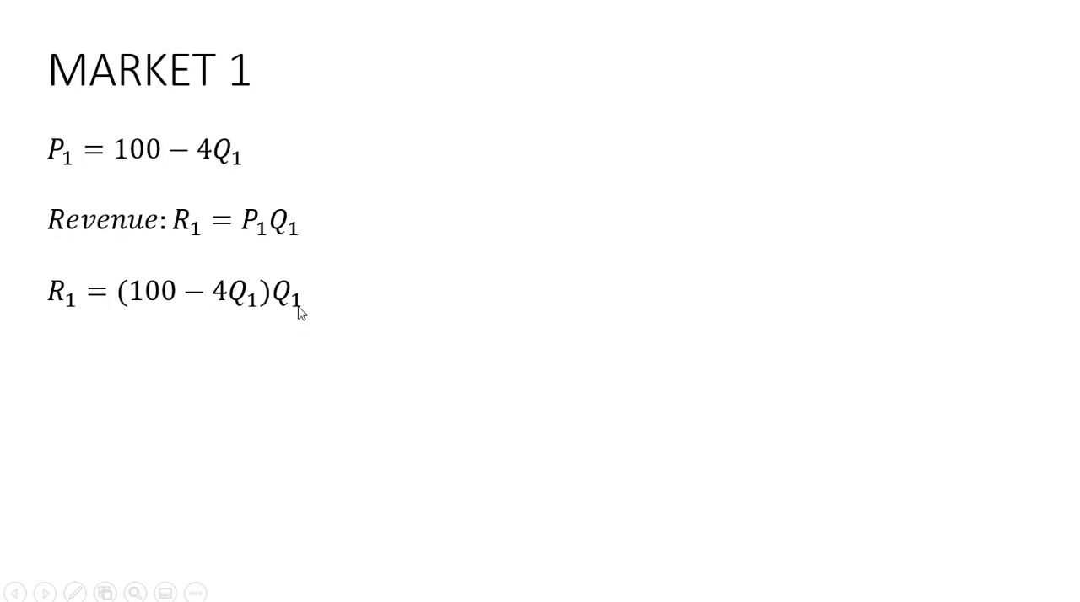
mouse_move(273, 345)
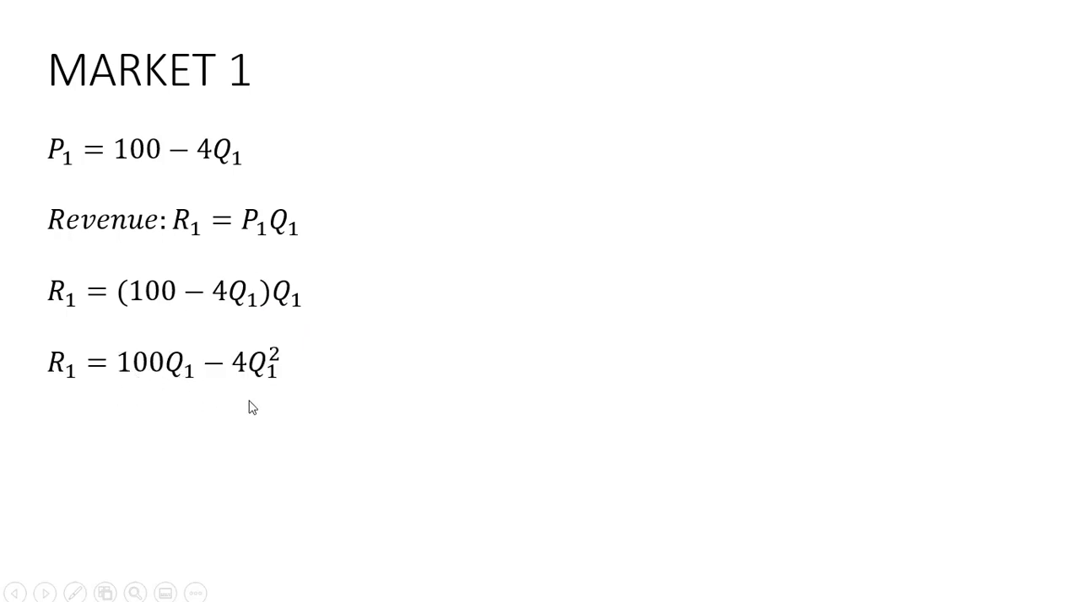
mouse_move(203, 422)
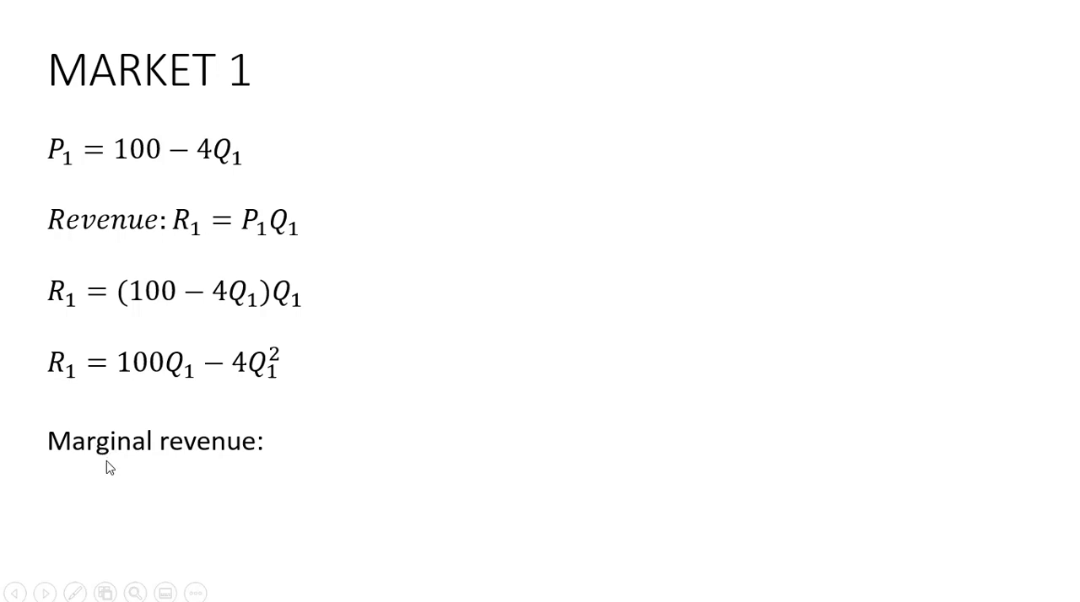
mouse_move(75, 402)
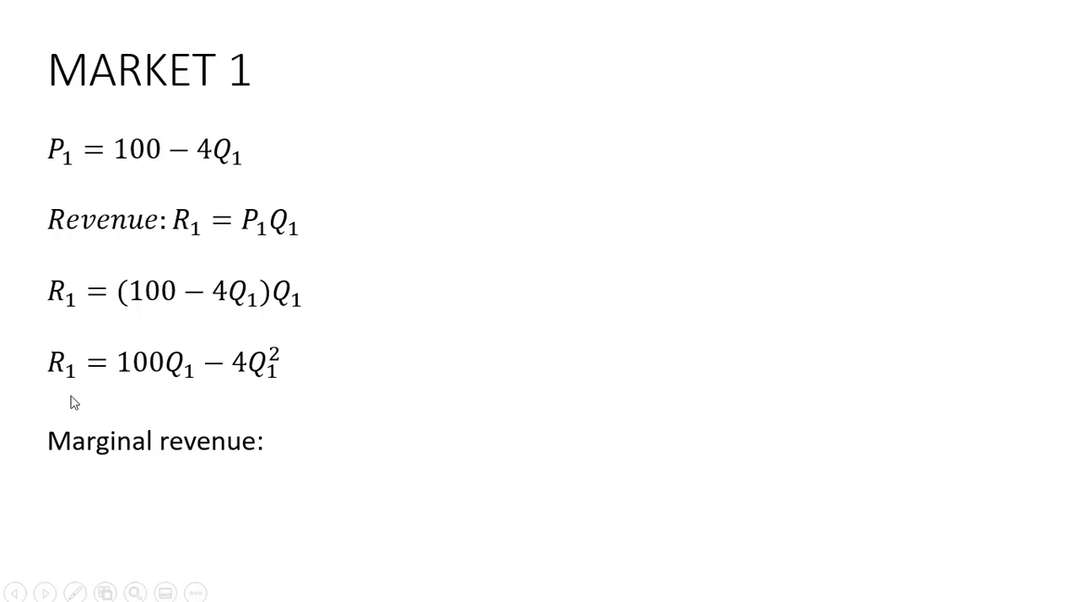
mouse_move(219, 430)
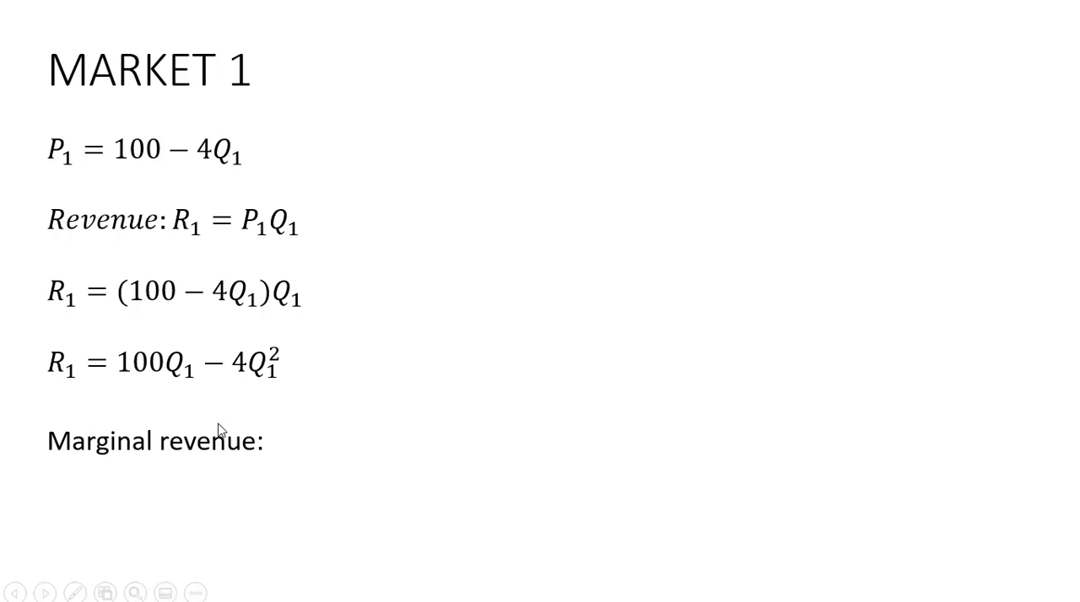
mouse_move(149, 384)
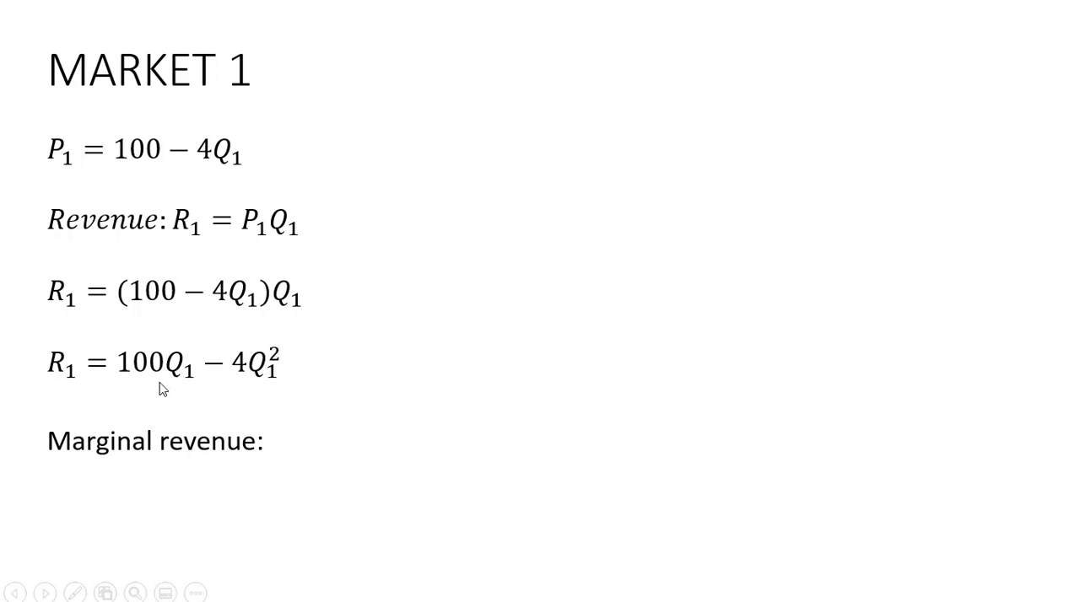
mouse_move(260, 381)
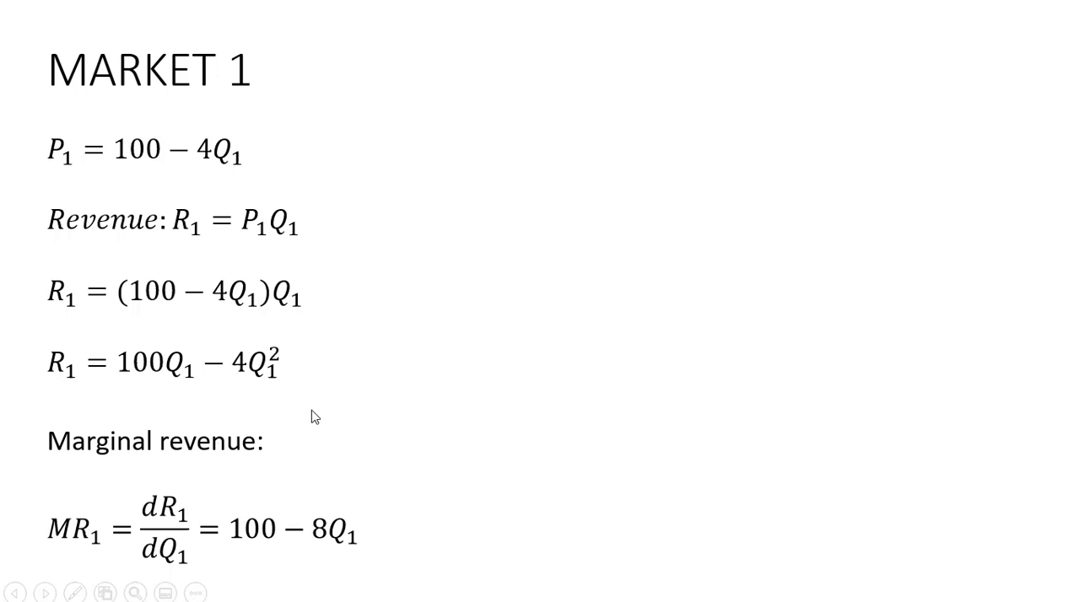
mouse_move(327, 539)
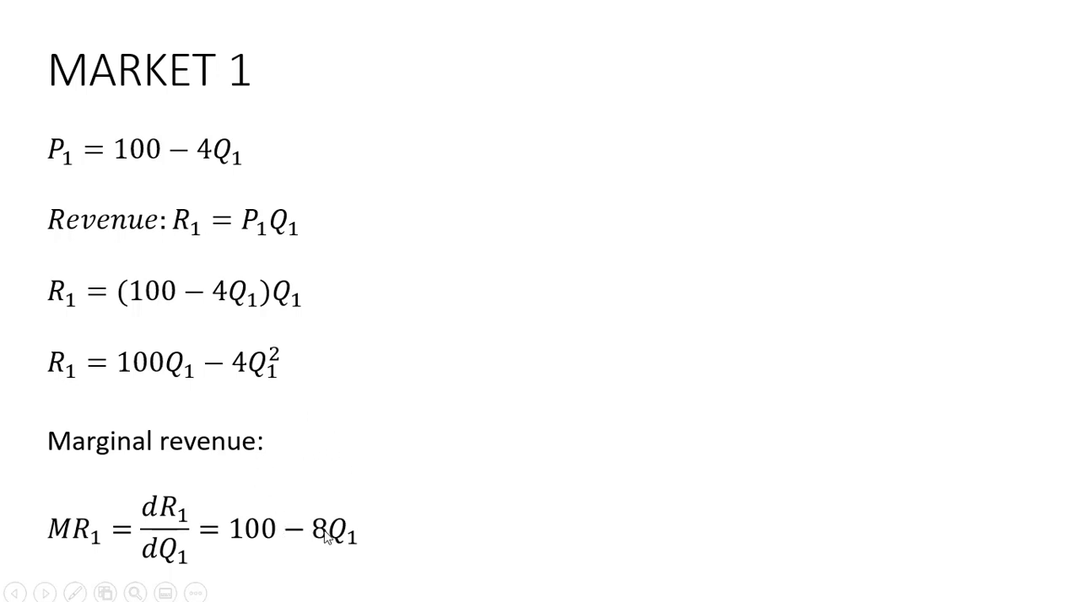
mouse_move(921, 223)
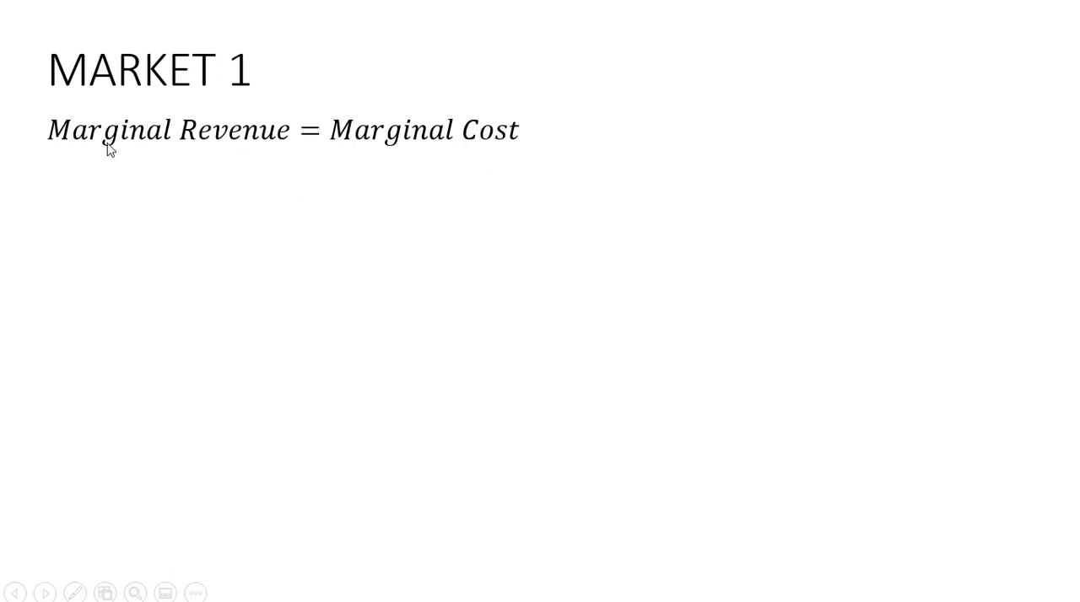
mouse_move(356, 185)
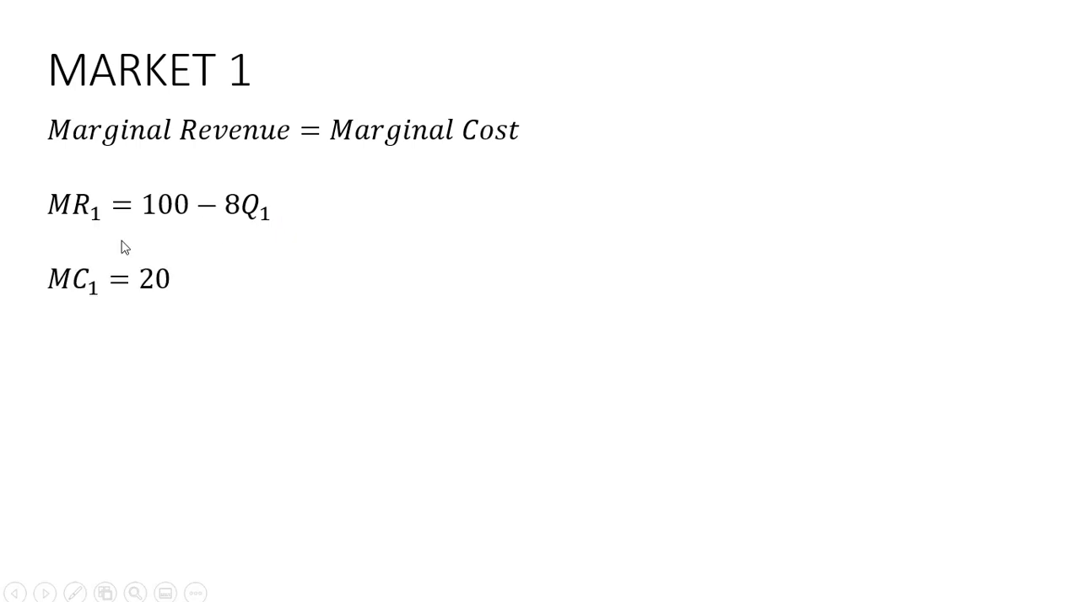
mouse_move(149, 304)
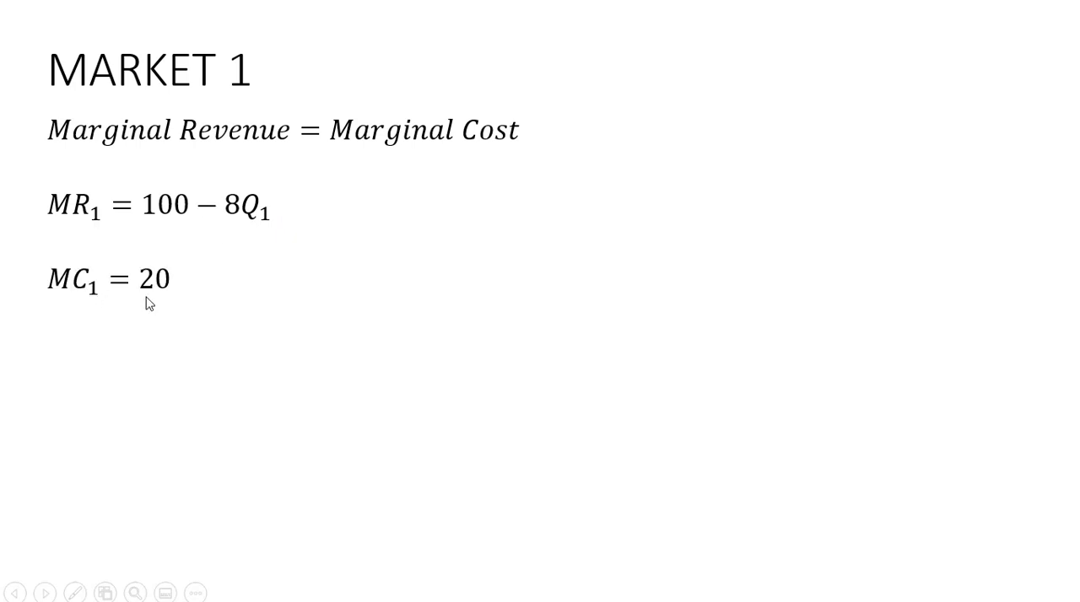
mouse_move(155, 303)
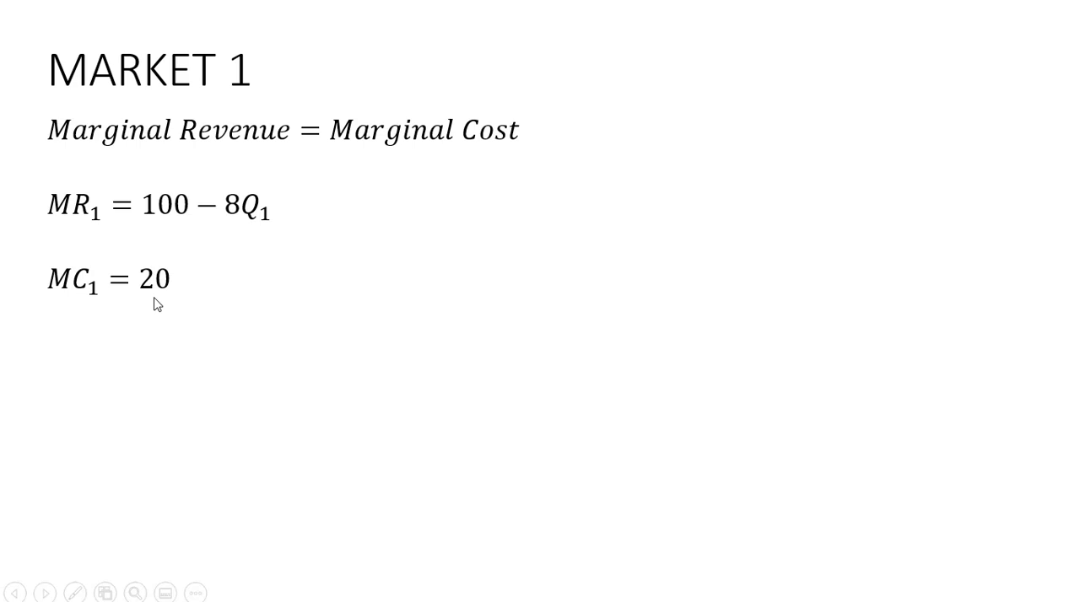
mouse_move(159, 315)
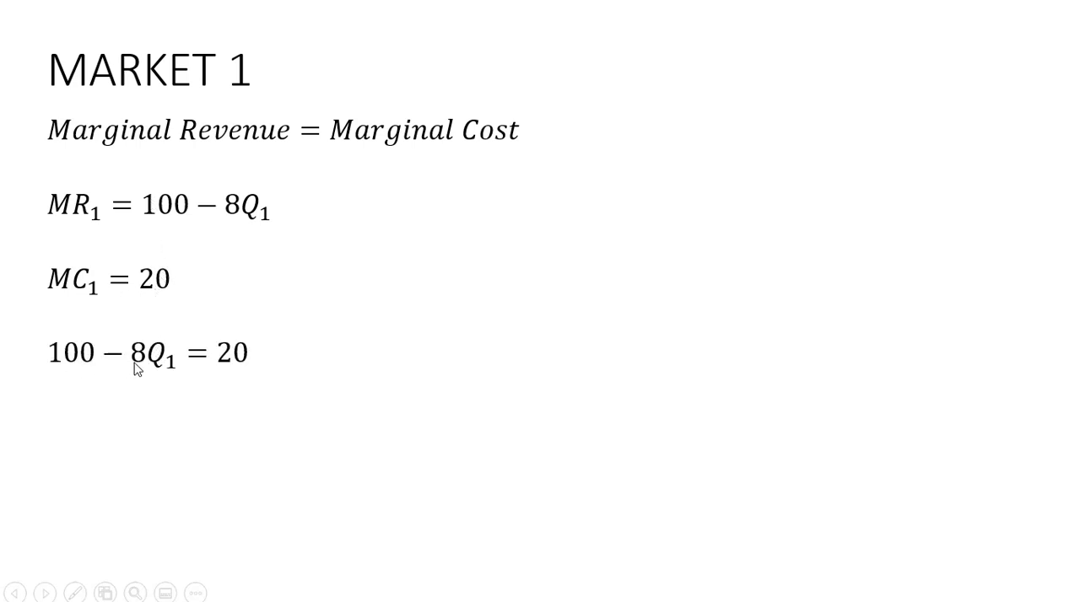
mouse_move(182, 411)
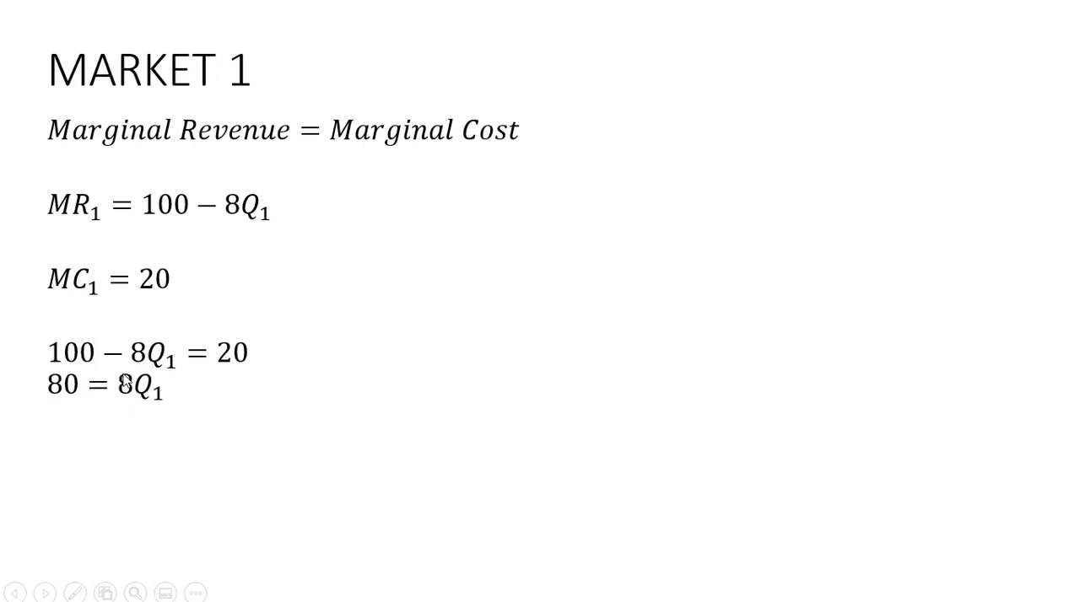
mouse_move(284, 442)
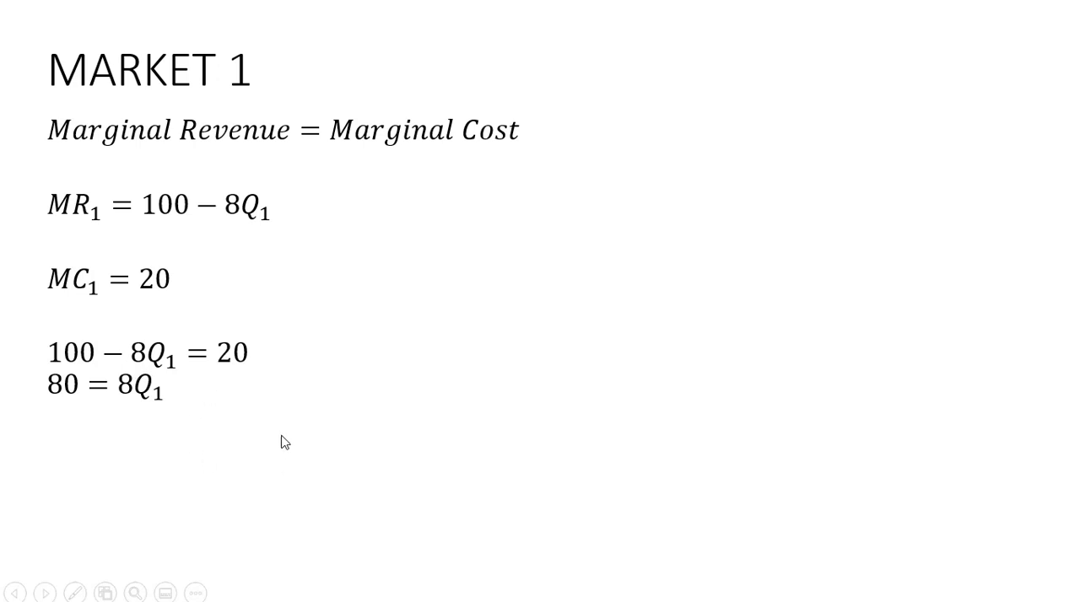
mouse_move(112, 432)
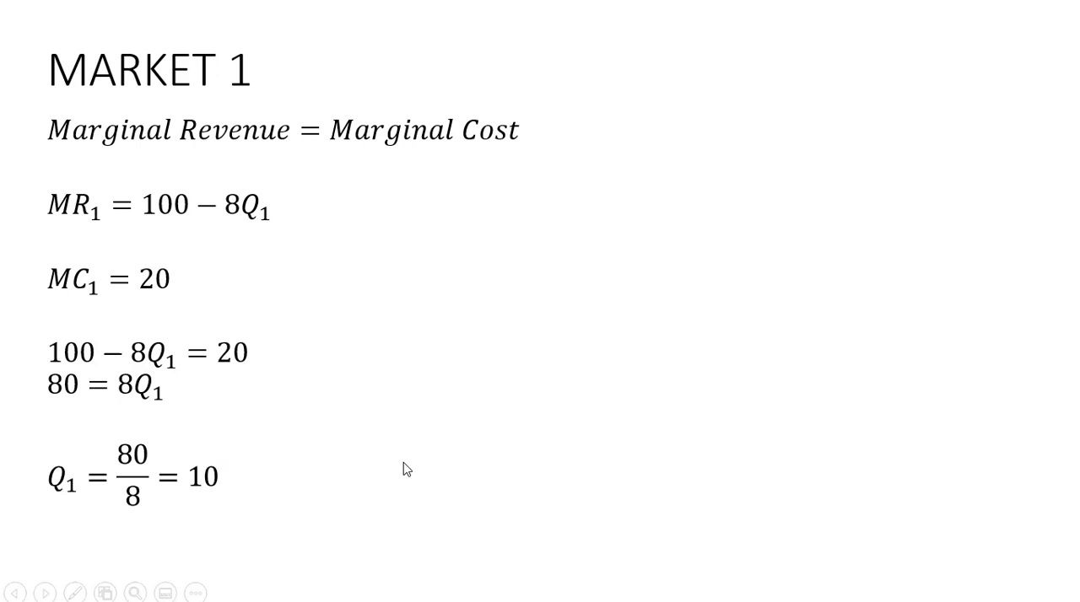
mouse_move(378, 452)
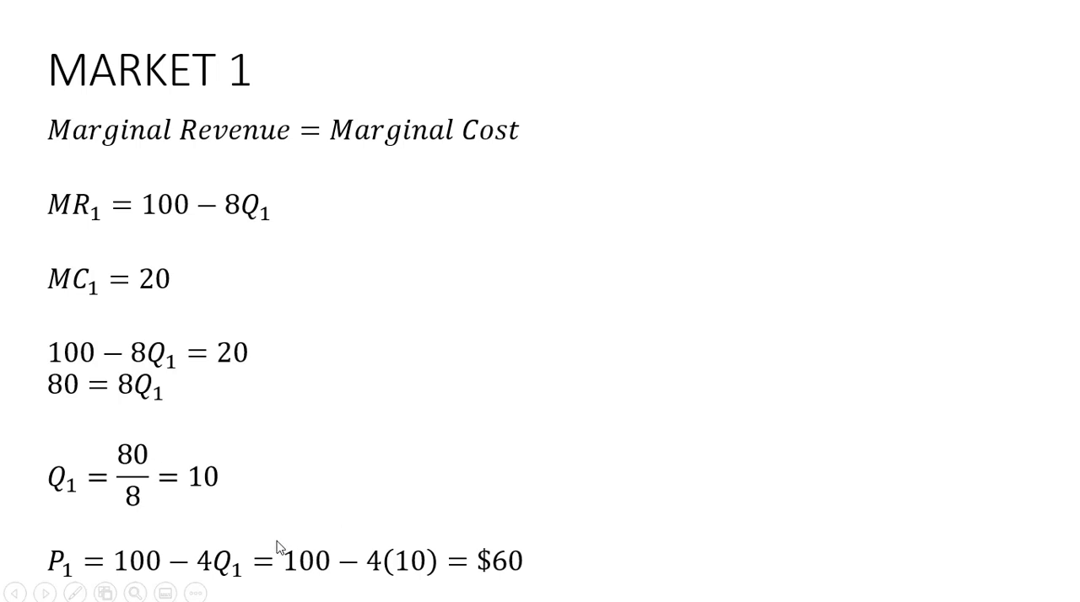
mouse_move(218, 493)
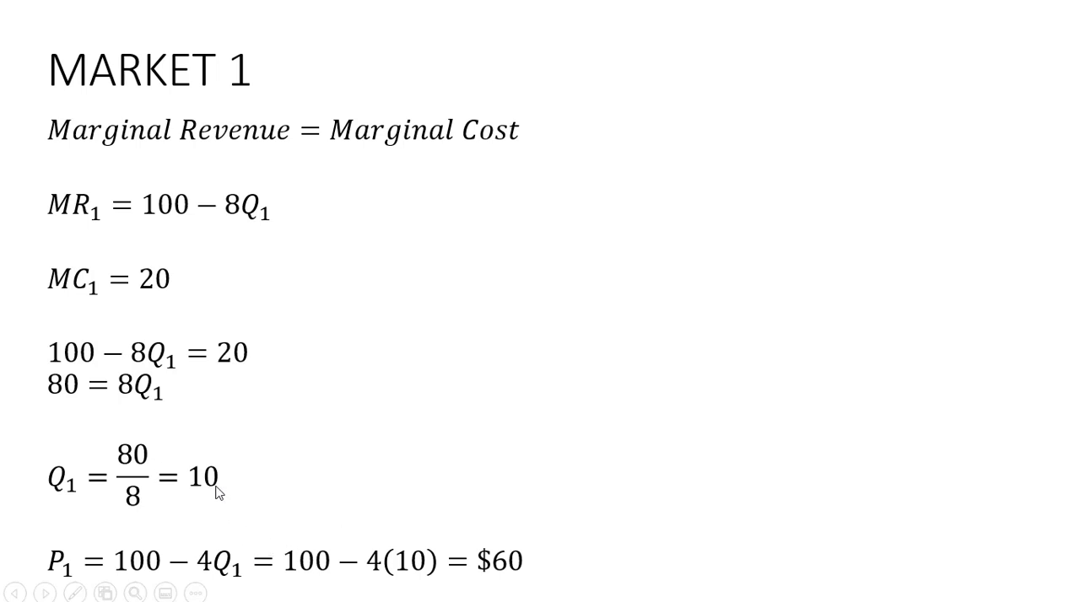
mouse_move(222, 582)
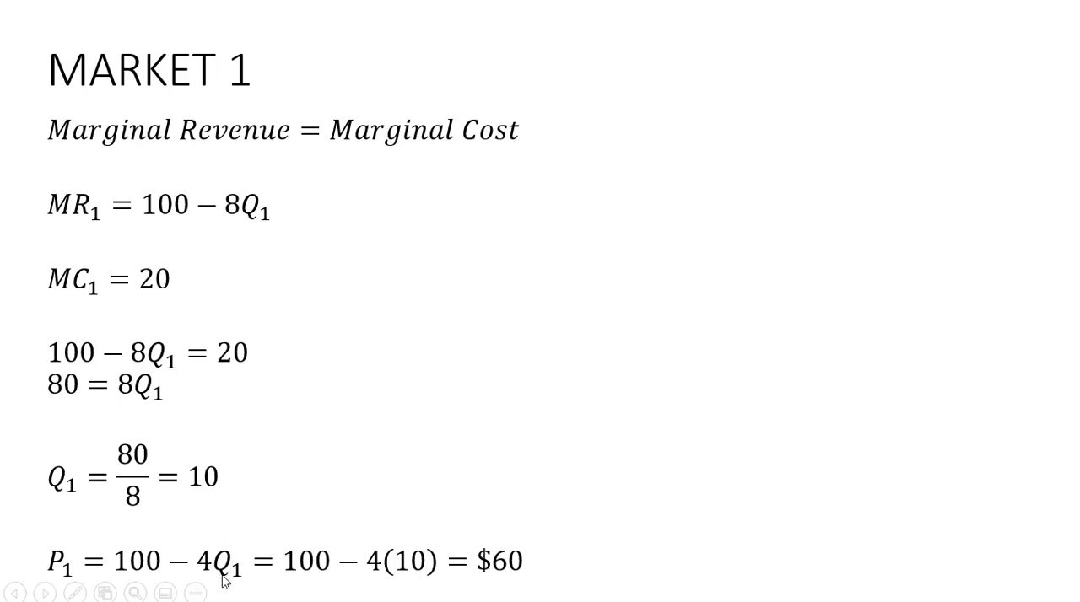
mouse_move(493, 598)
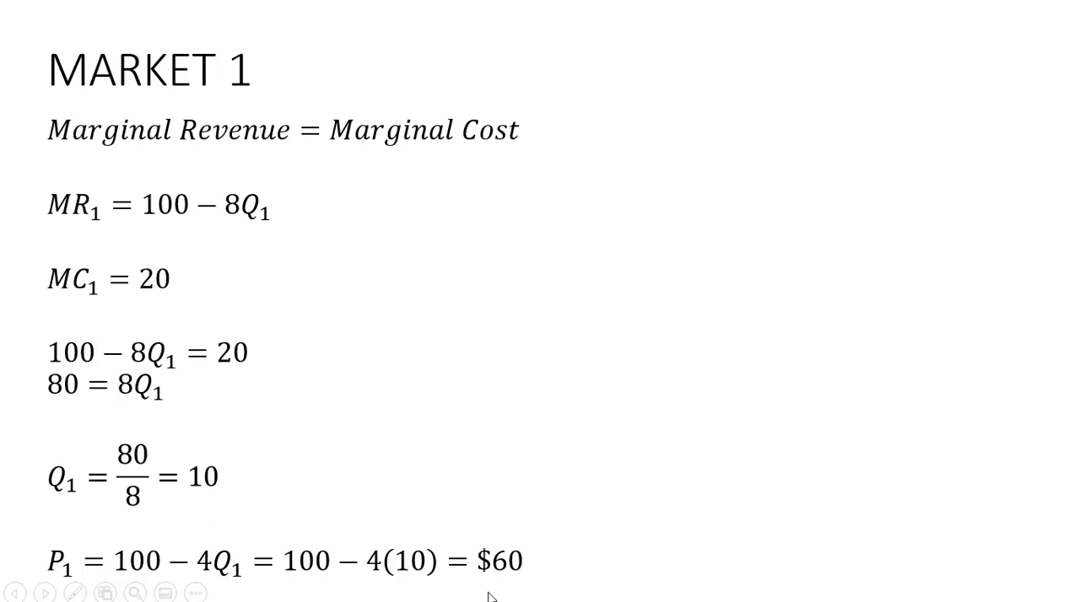
mouse_move(520, 582)
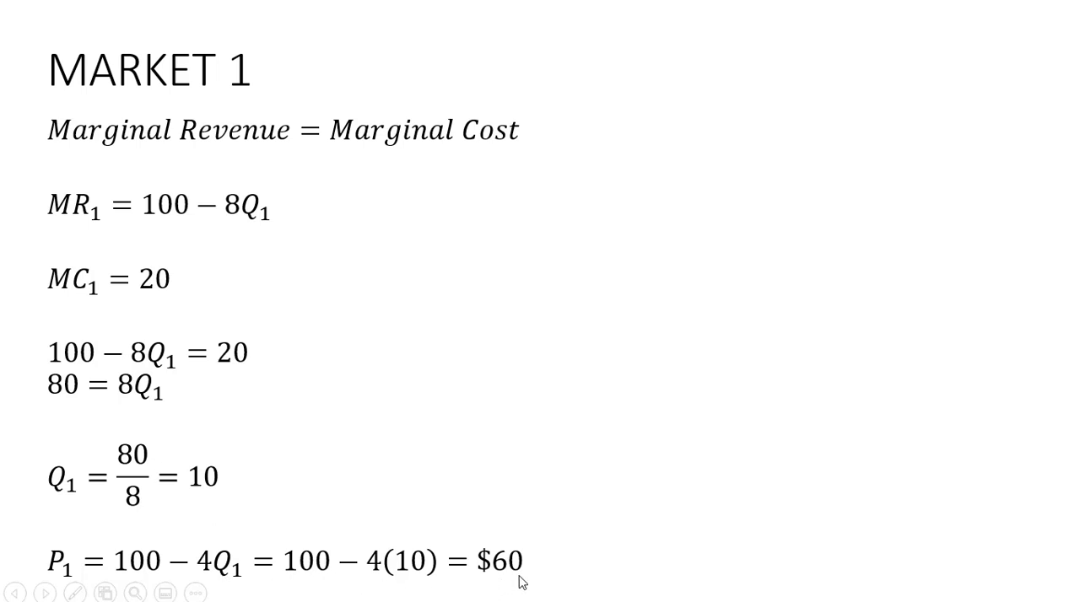
mouse_move(668, 425)
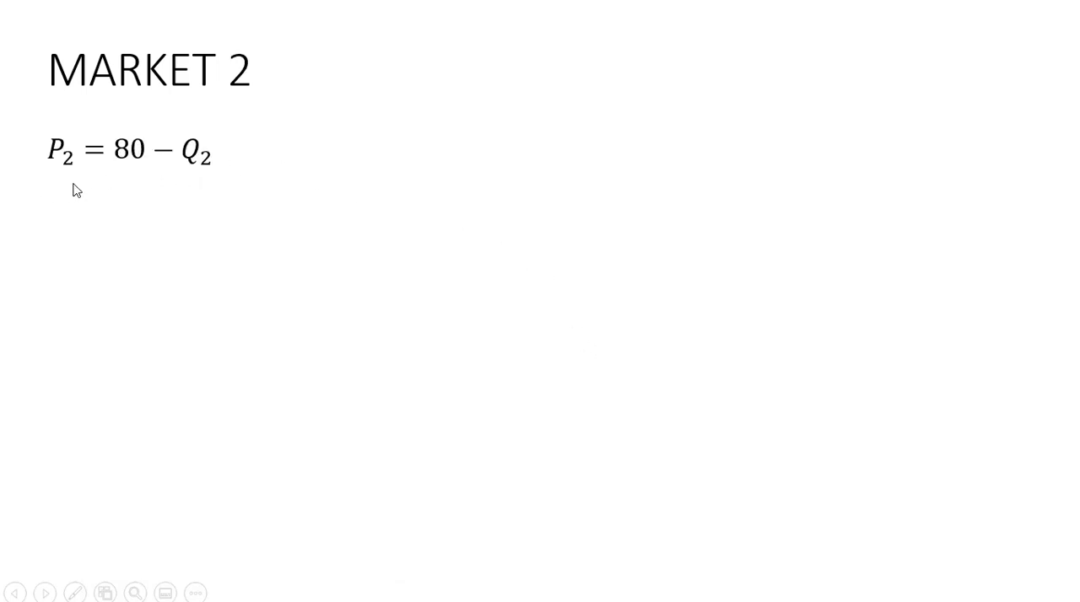
mouse_move(219, 202)
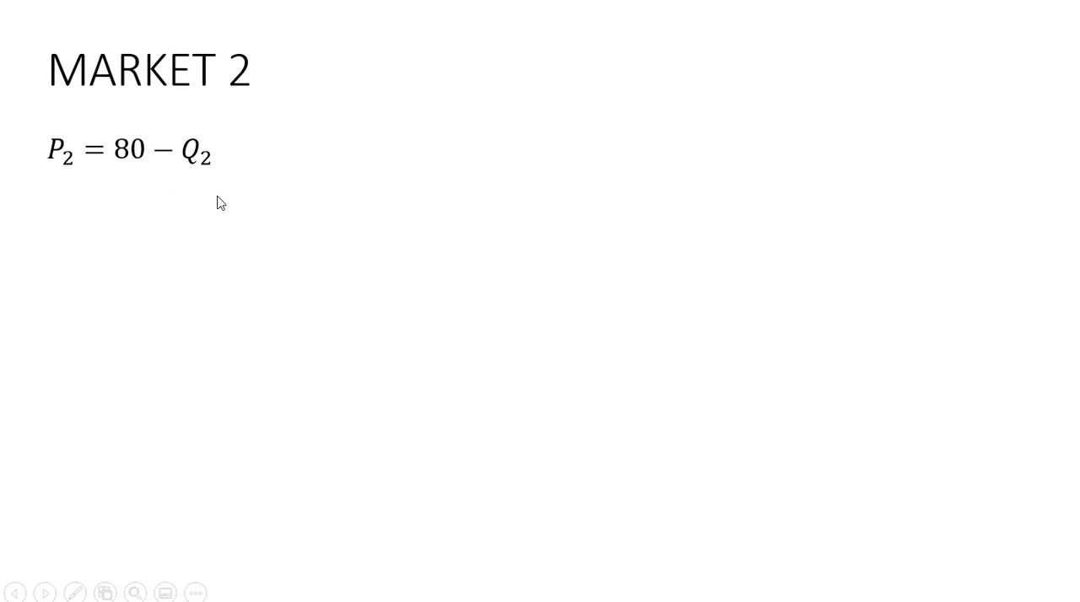
mouse_move(224, 283)
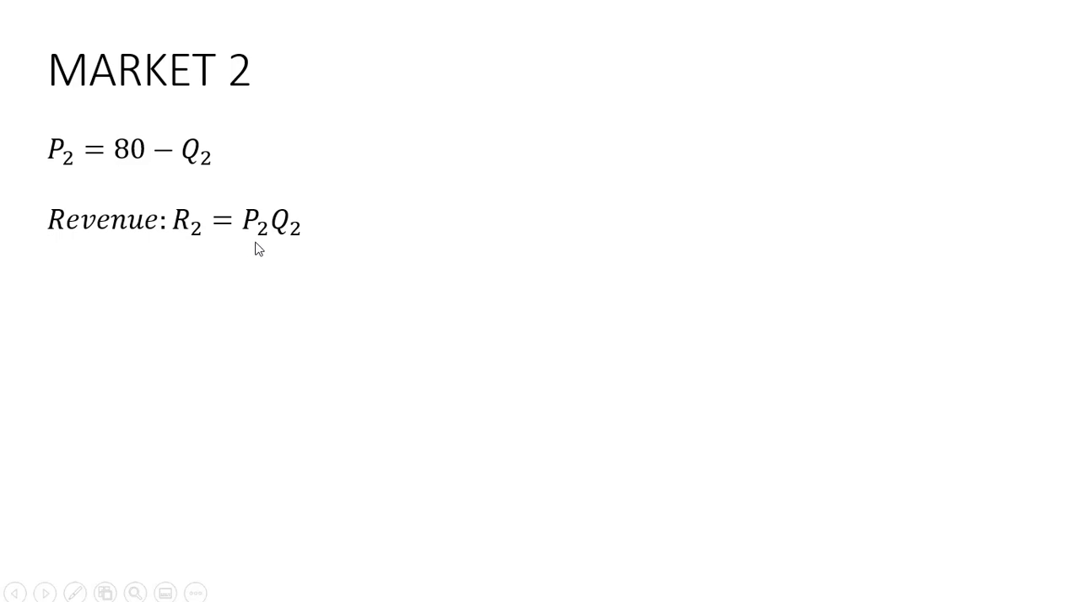
mouse_move(159, 172)
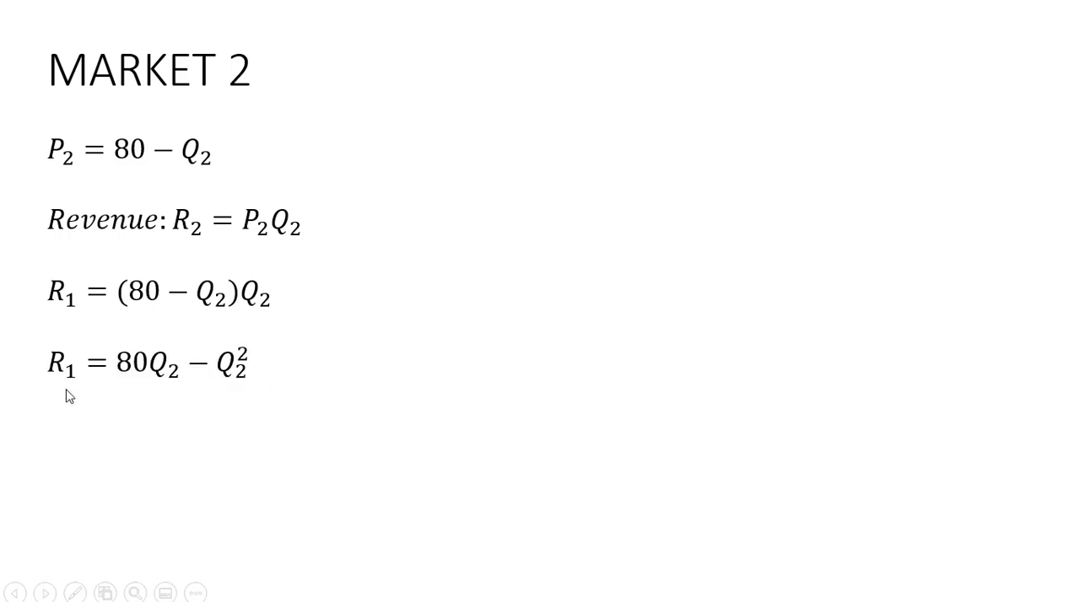
mouse_move(81, 404)
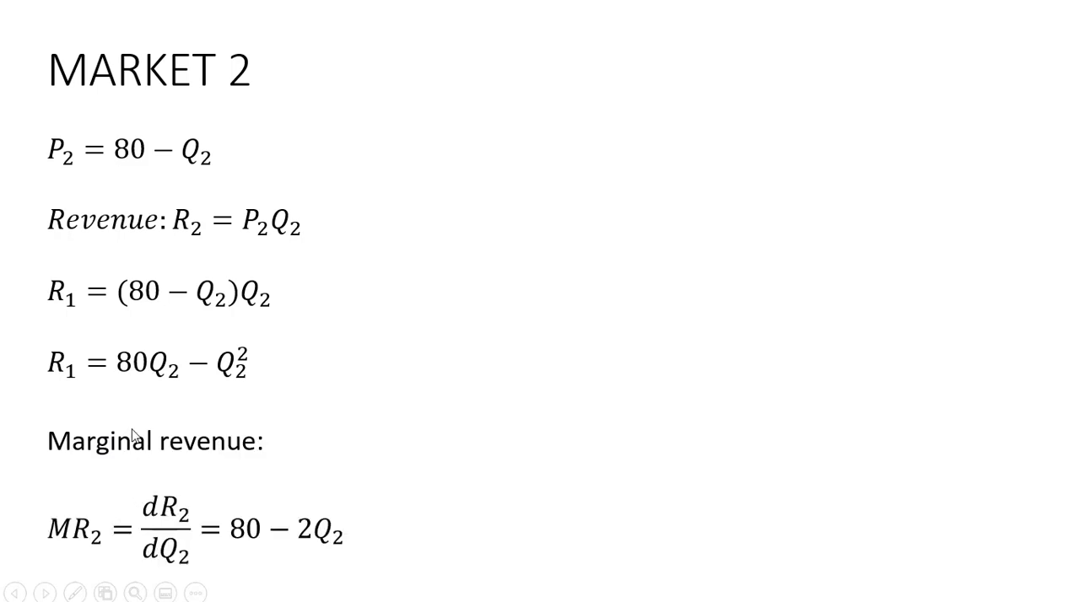
mouse_move(140, 386)
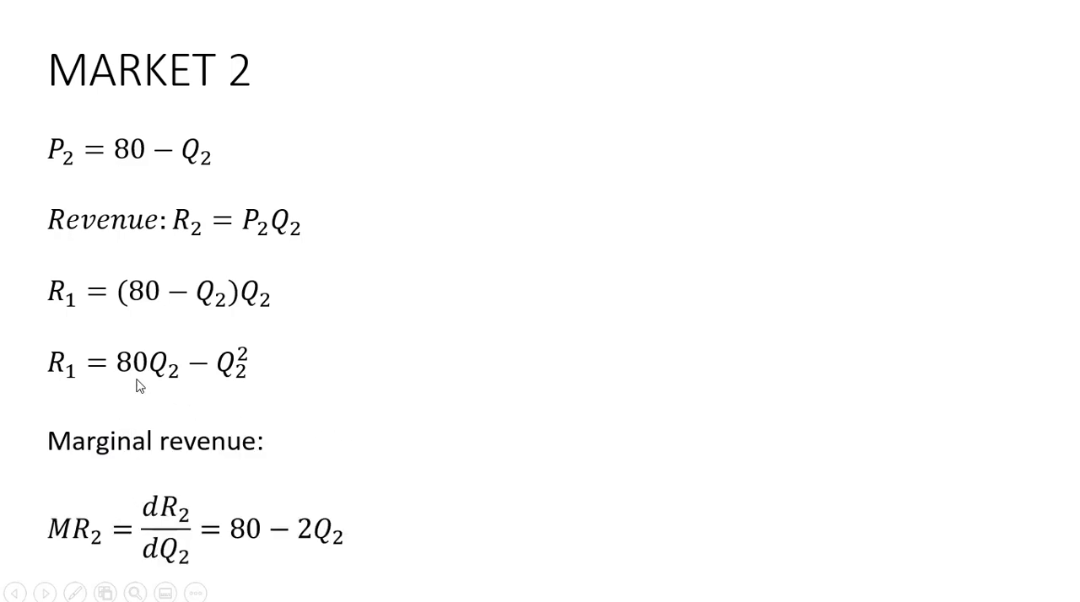
mouse_move(236, 459)
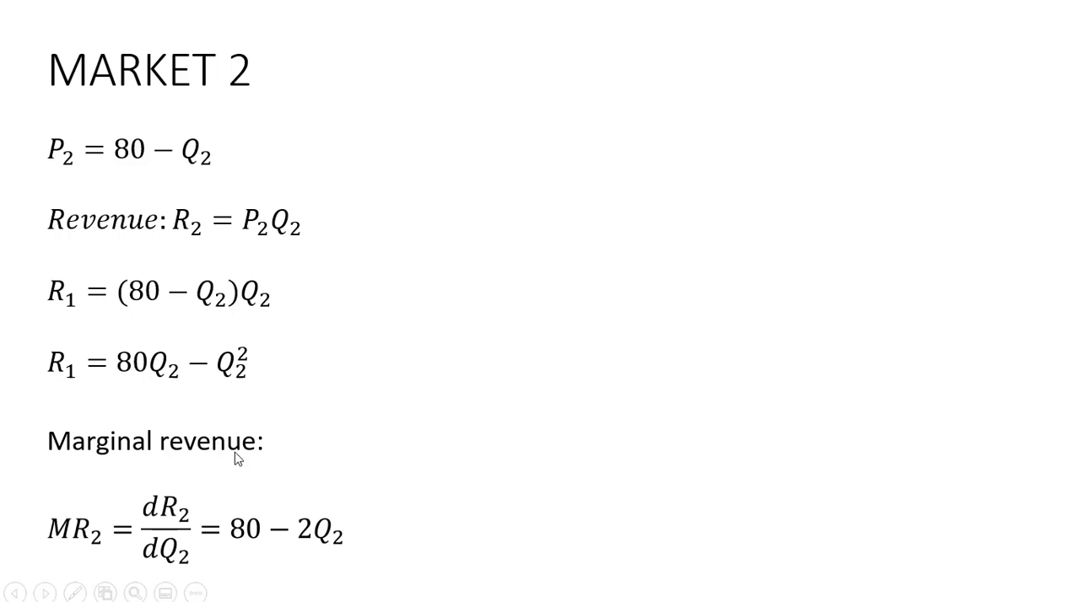
mouse_move(250, 364)
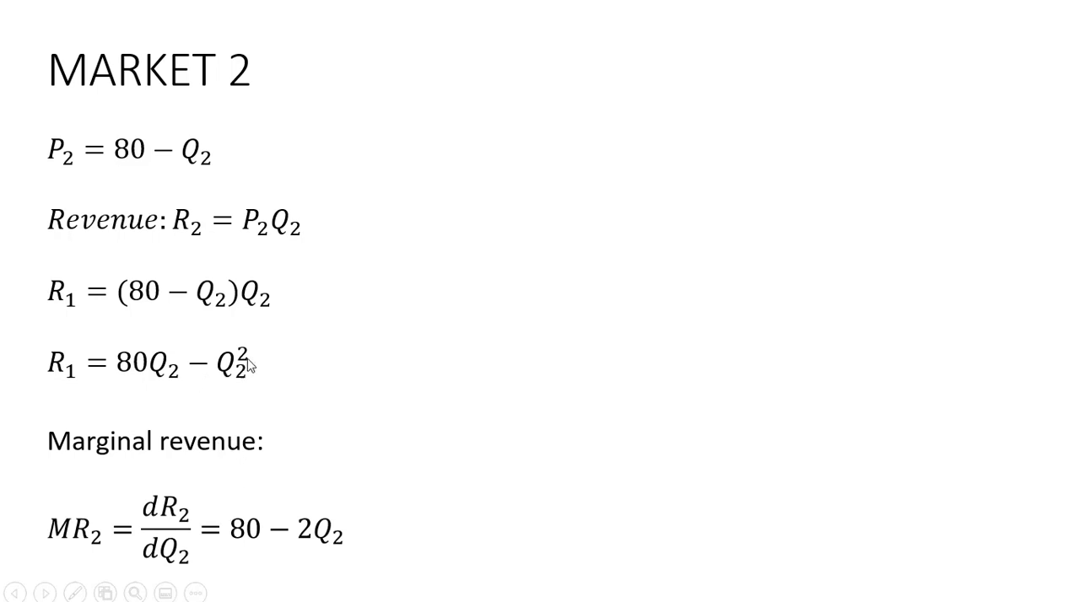
mouse_move(266, 354)
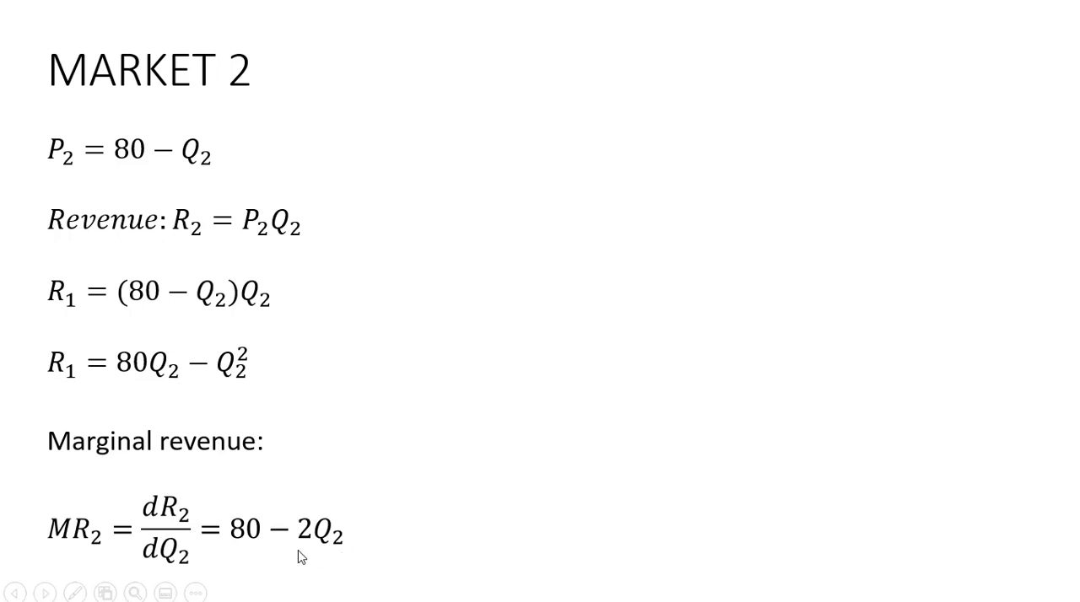
mouse_move(462, 391)
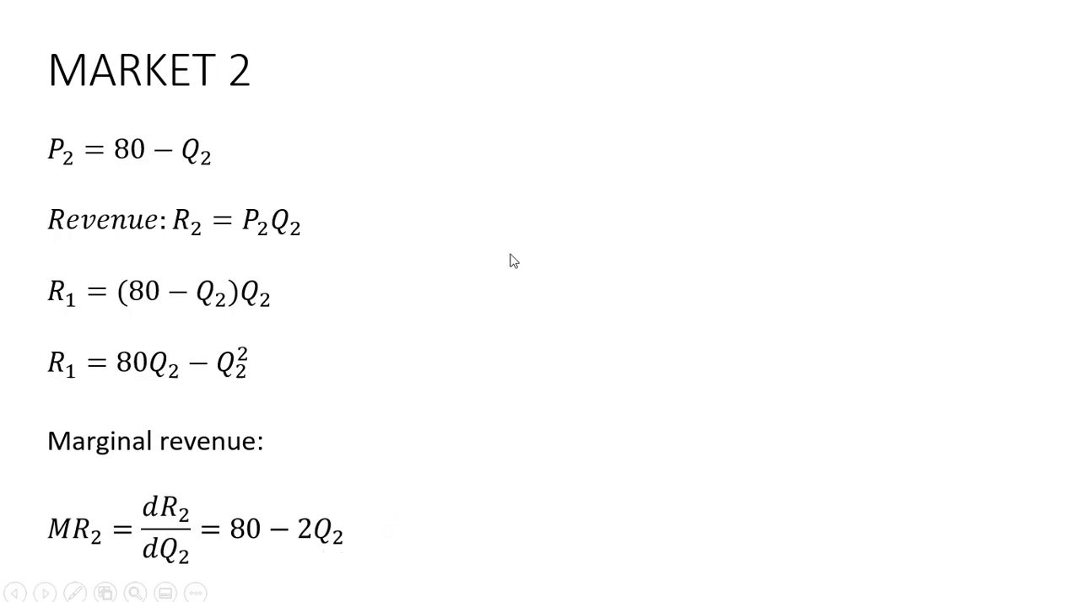
mouse_move(395, 385)
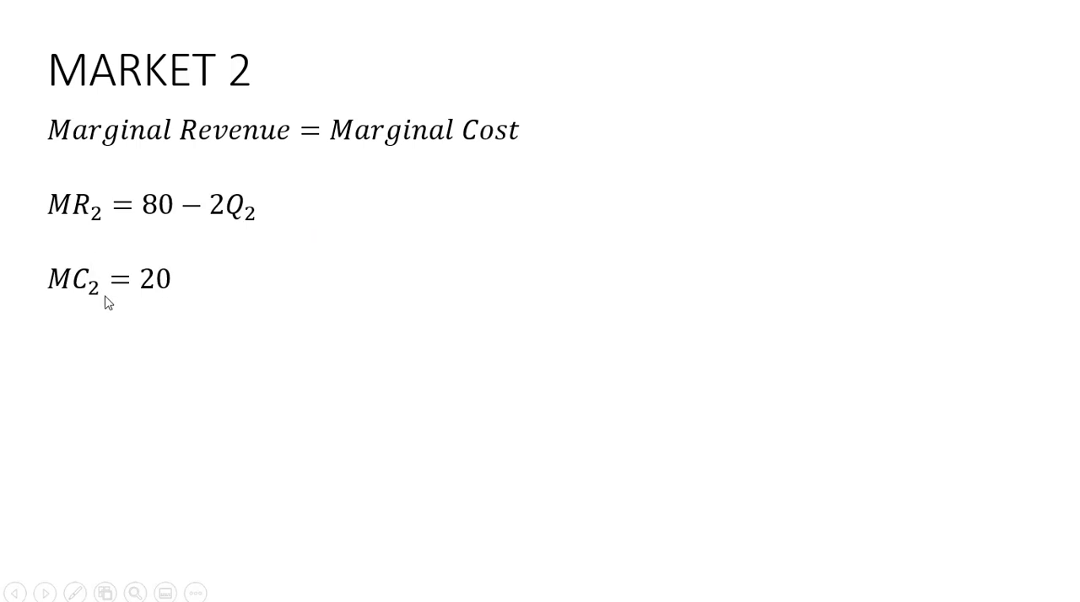
mouse_move(162, 304)
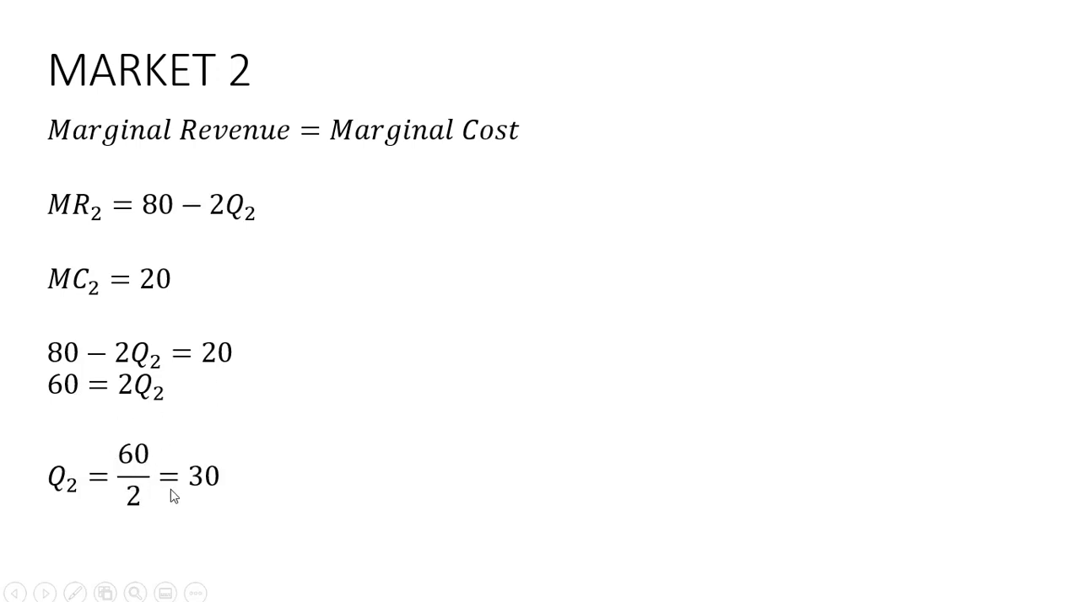
mouse_move(144, 533)
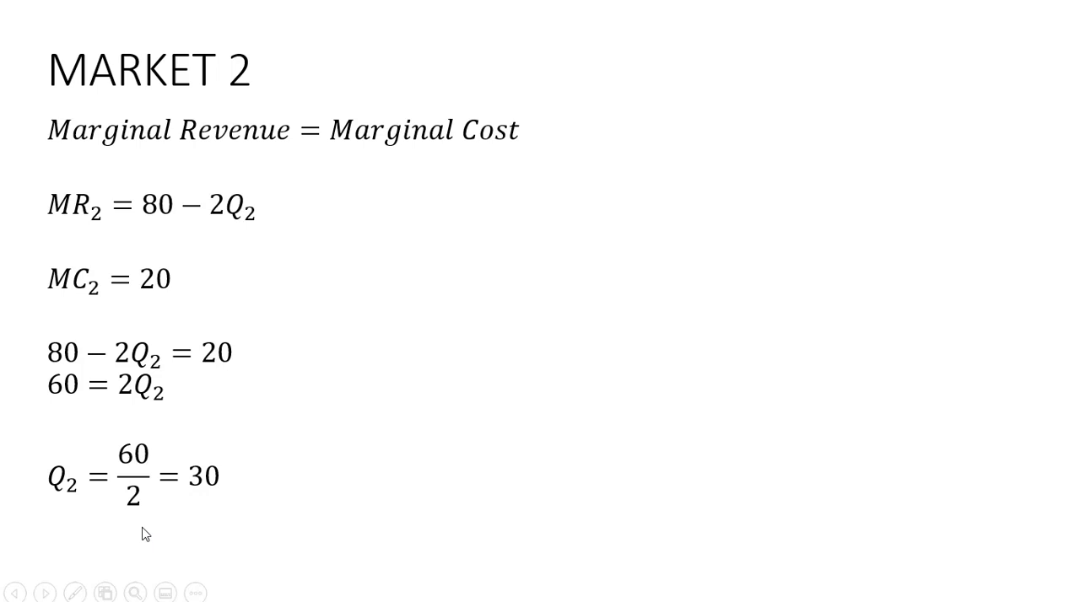
mouse_move(228, 523)
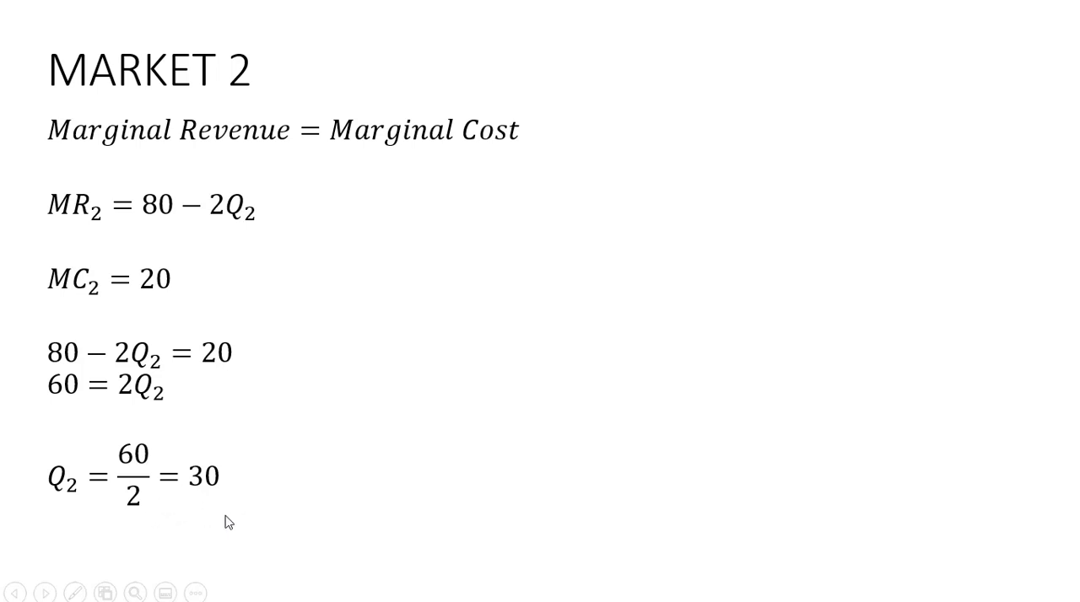
mouse_move(251, 530)
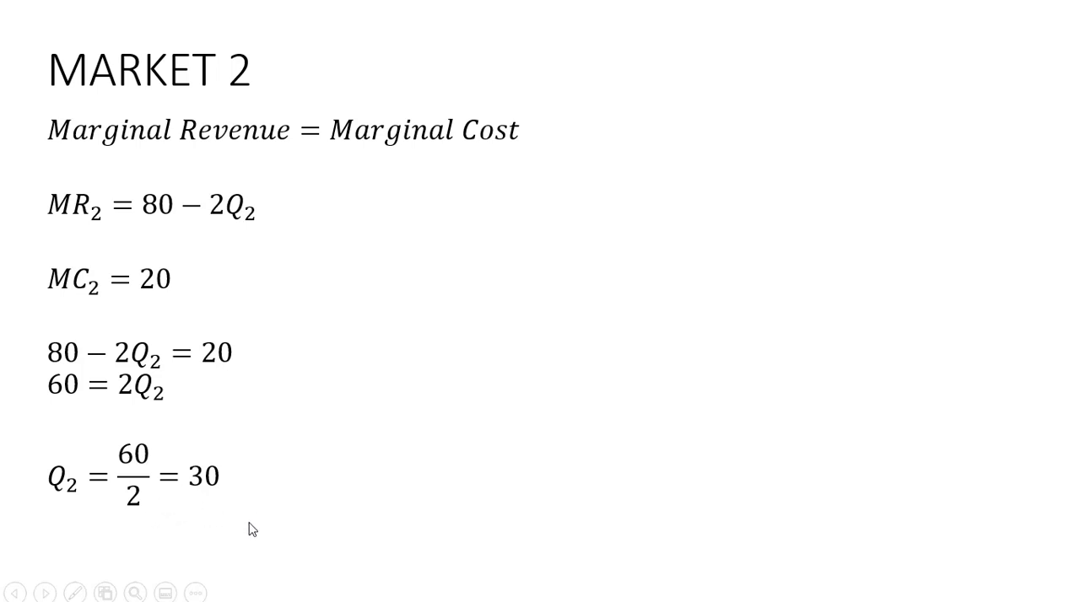
mouse_move(219, 496)
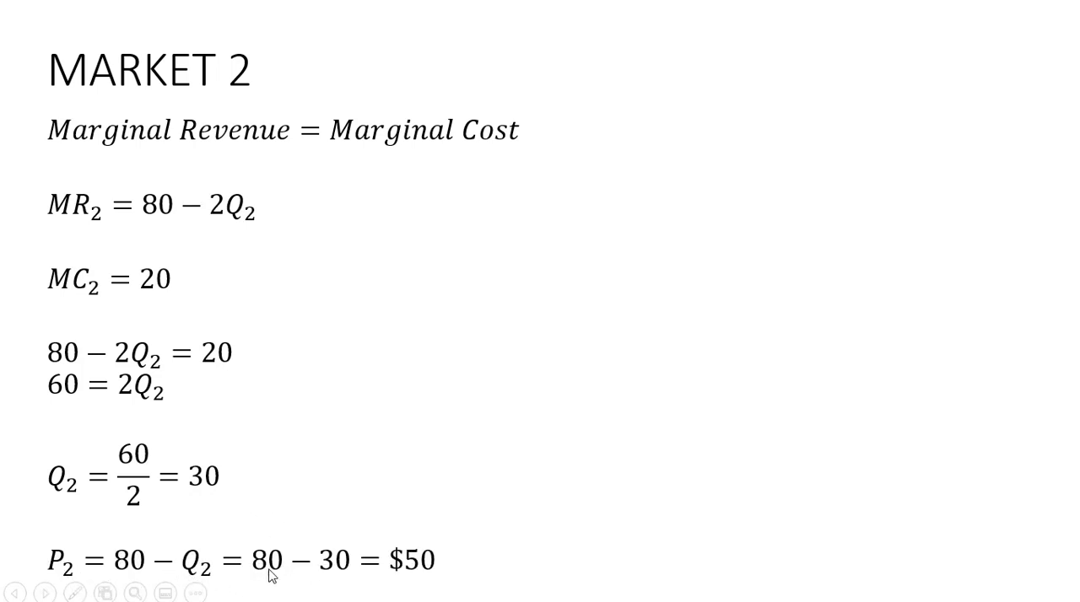
mouse_move(553, 565)
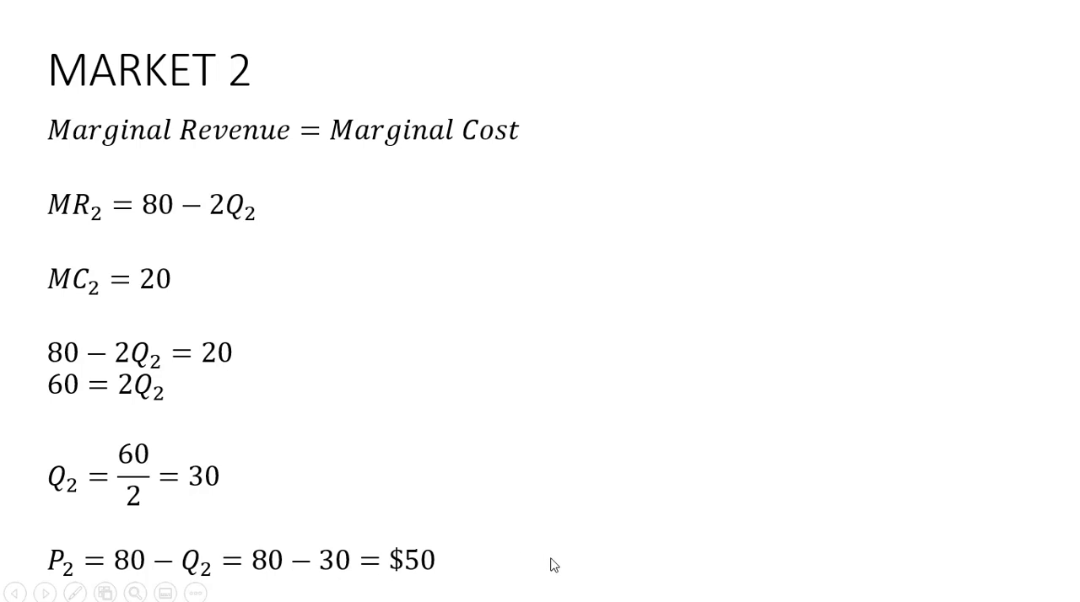